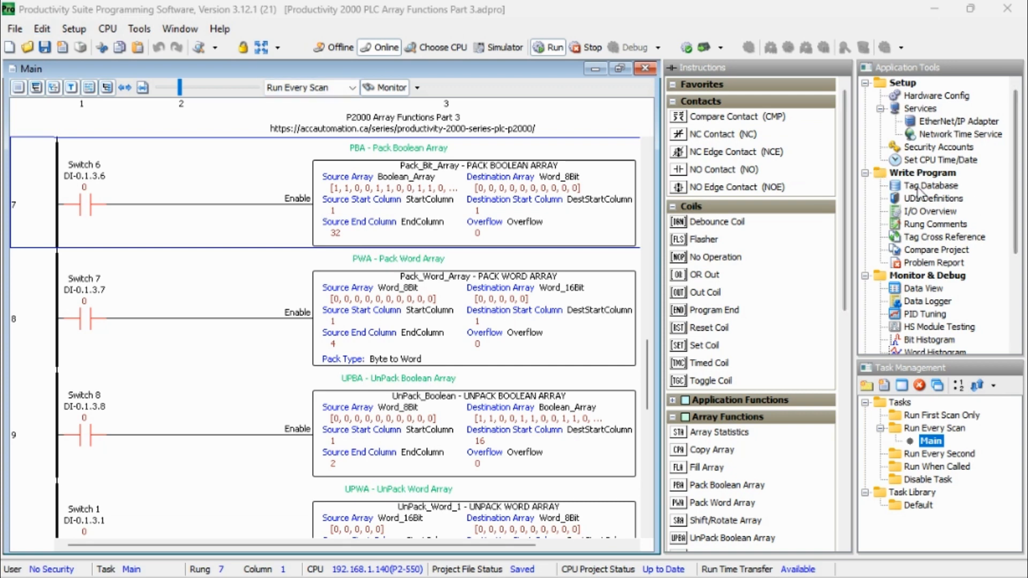
Review the Boolean_Array, Word_8Bit and Word_16Bit elements and initial values in the Tag Database.
left_click(42, 29)
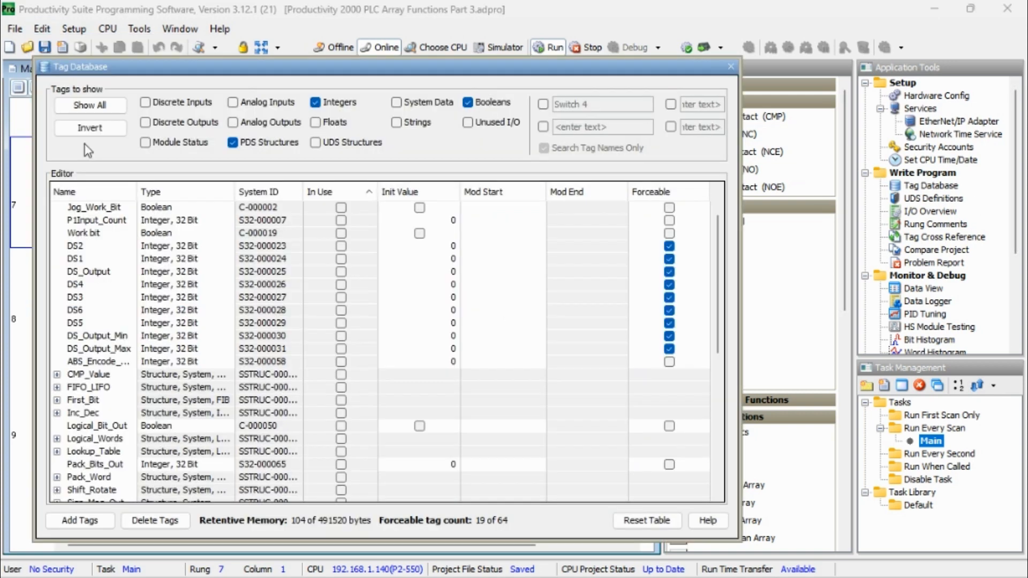
mouse_move(300, 165)
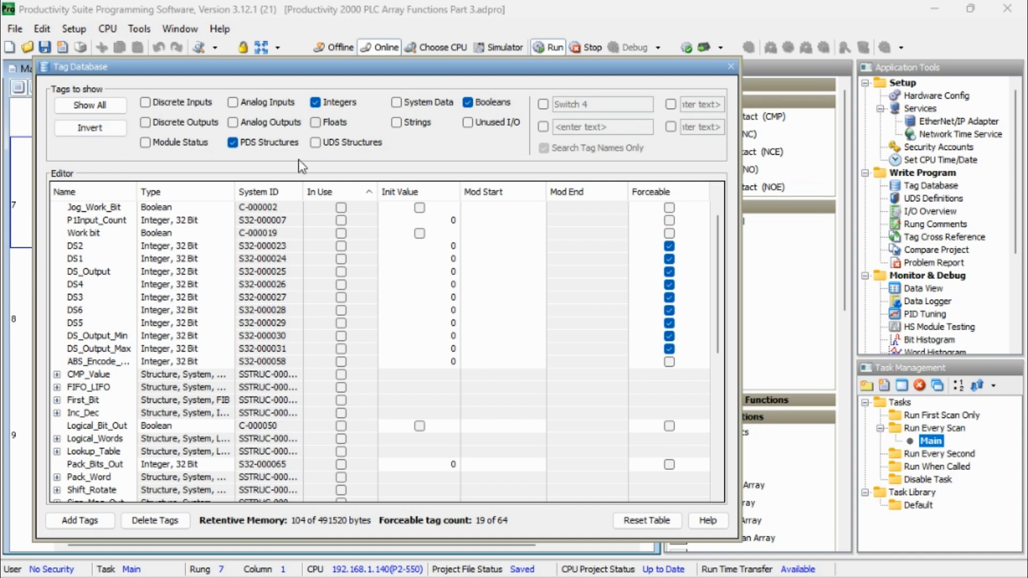
scroll("down", 3)
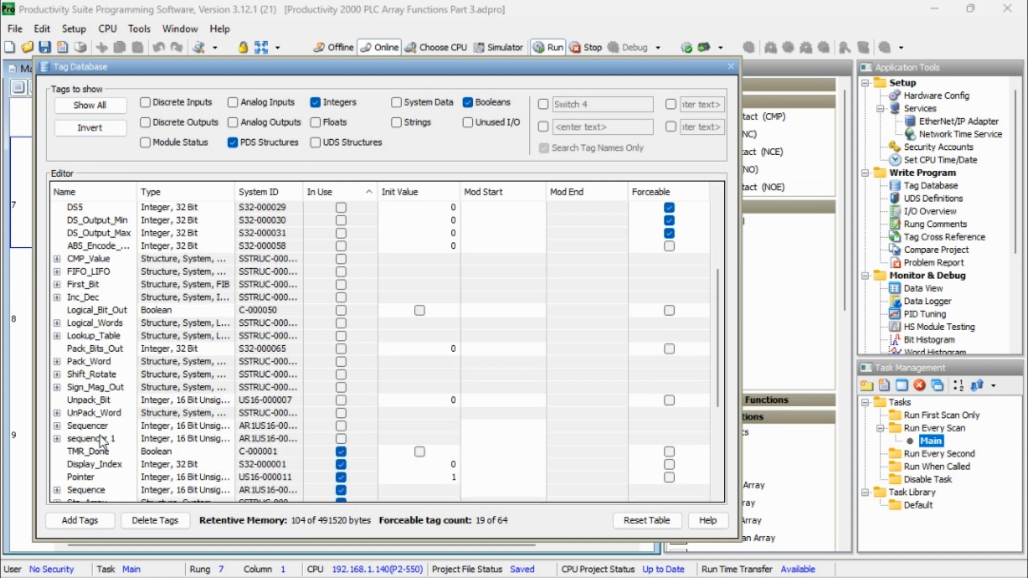
scroll("down", 3)
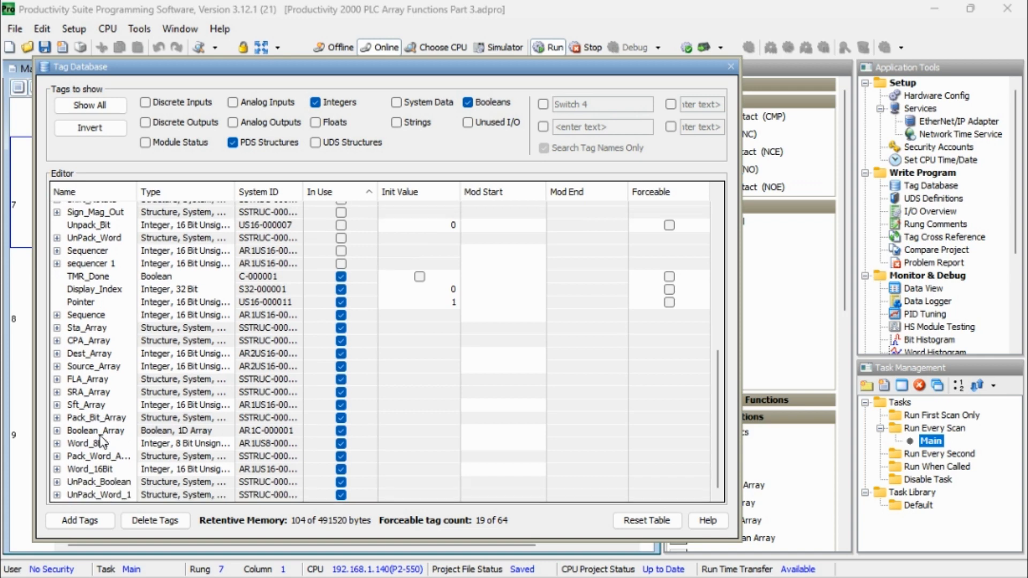
mouse_move(58, 439)
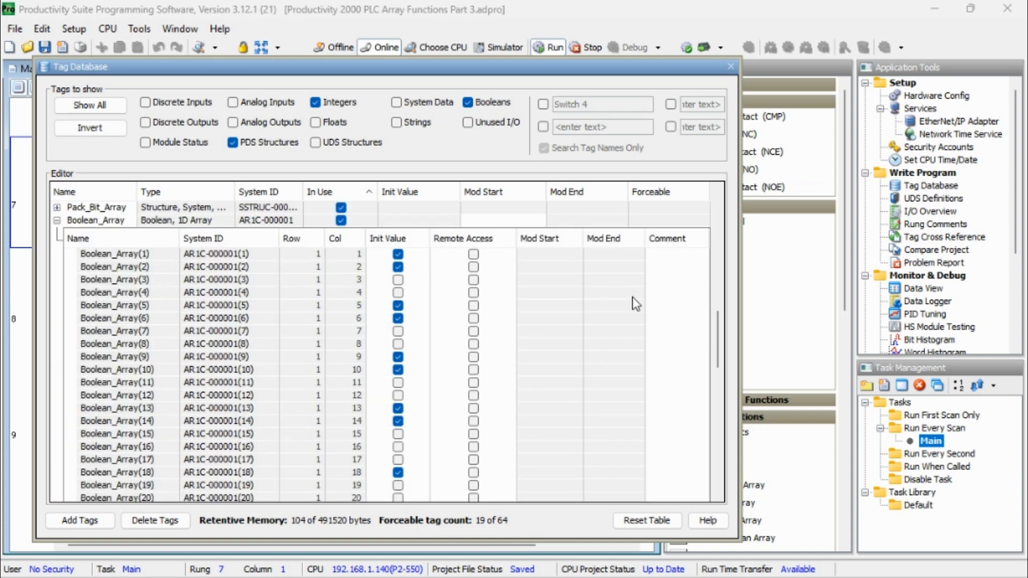
scroll("down", 3)
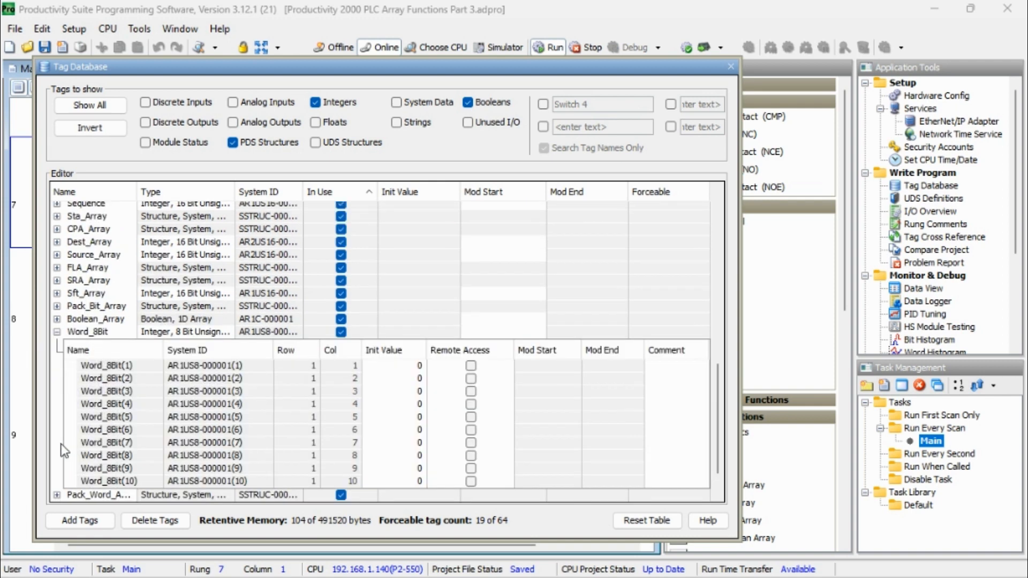
scroll("down", 3)
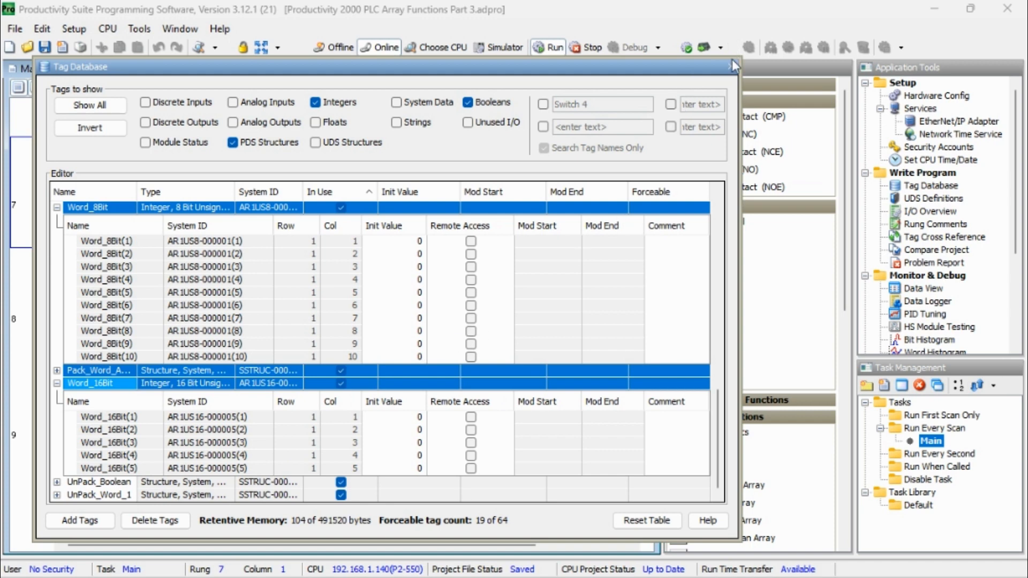
mouse_move(732, 68)
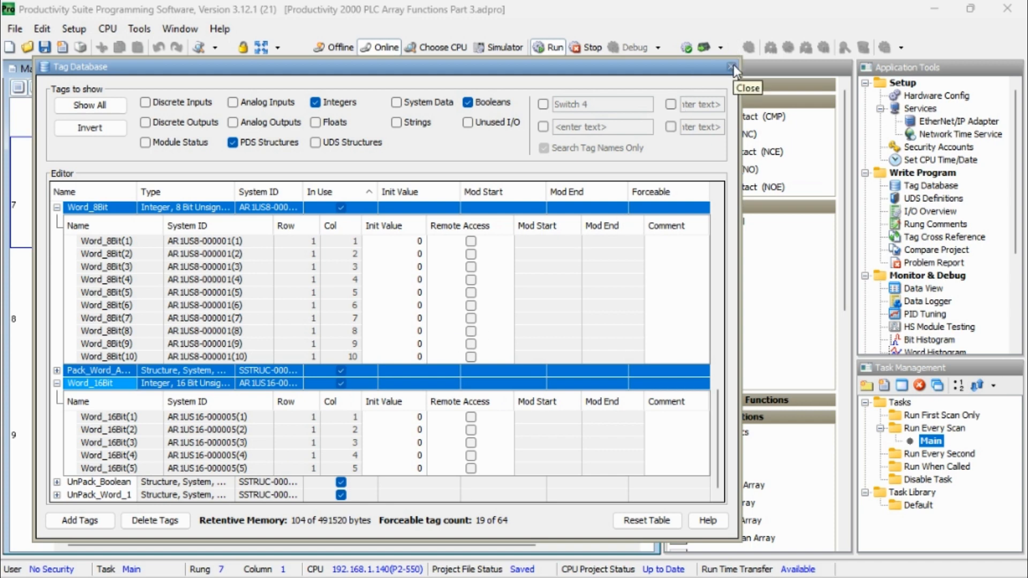
Monitor rung 7 in Data View with Switch 6 on, showing Word_8Bit packed to 51, 51, 34, 34.
left_click(732, 67)
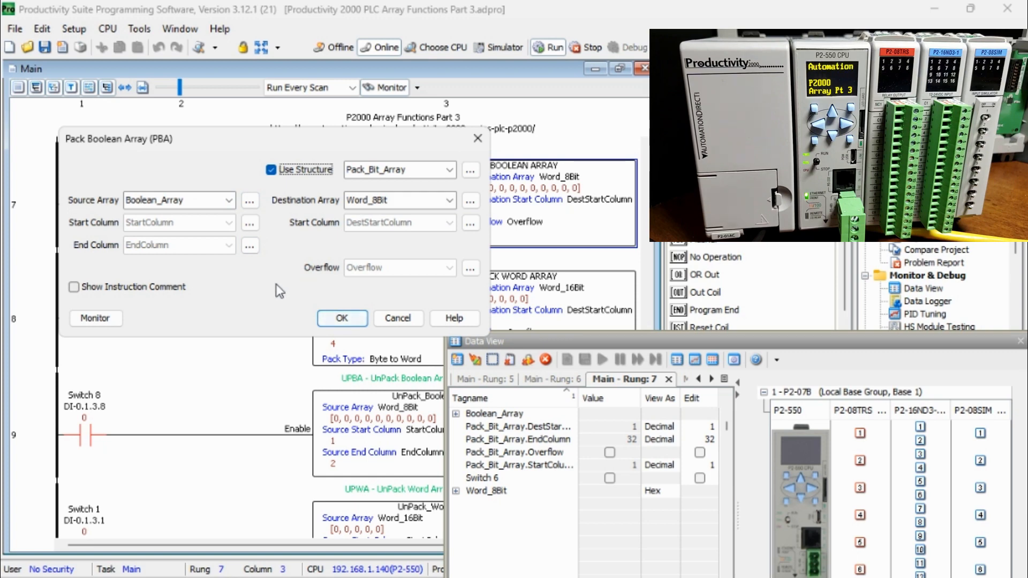
mouse_move(399, 318)
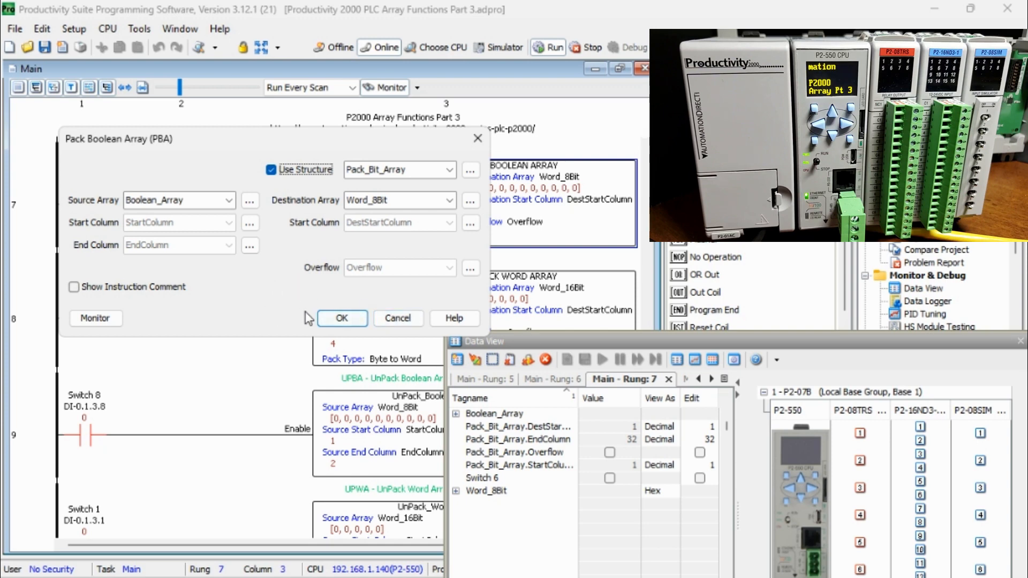
left_click(341, 318)
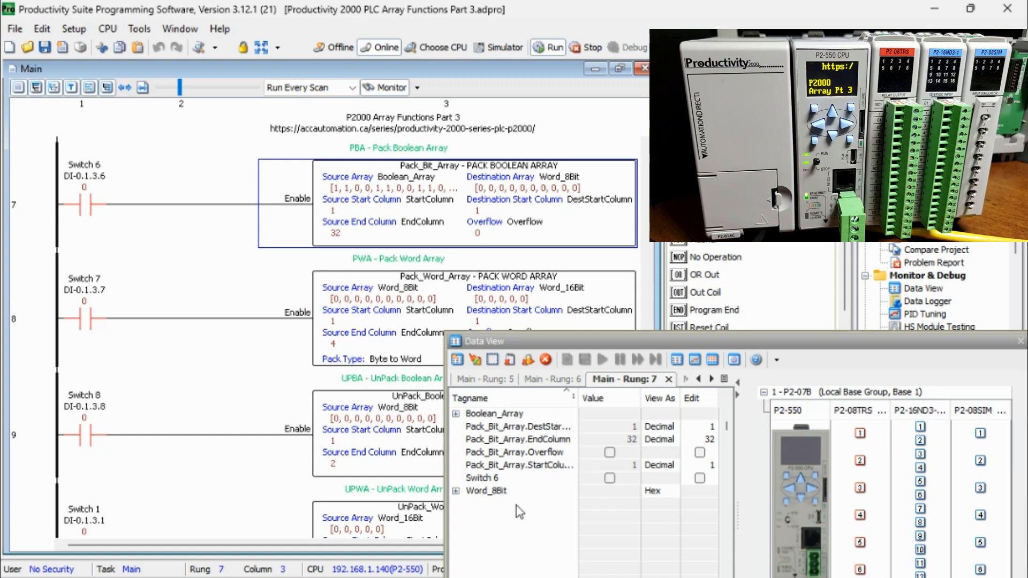
mouse_move(520, 515)
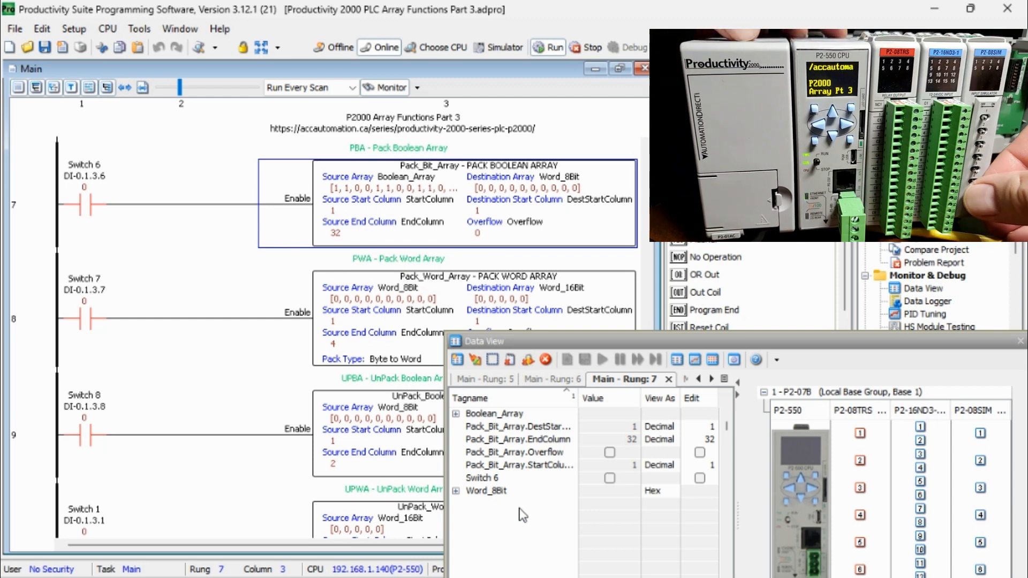
left_click(608, 478)
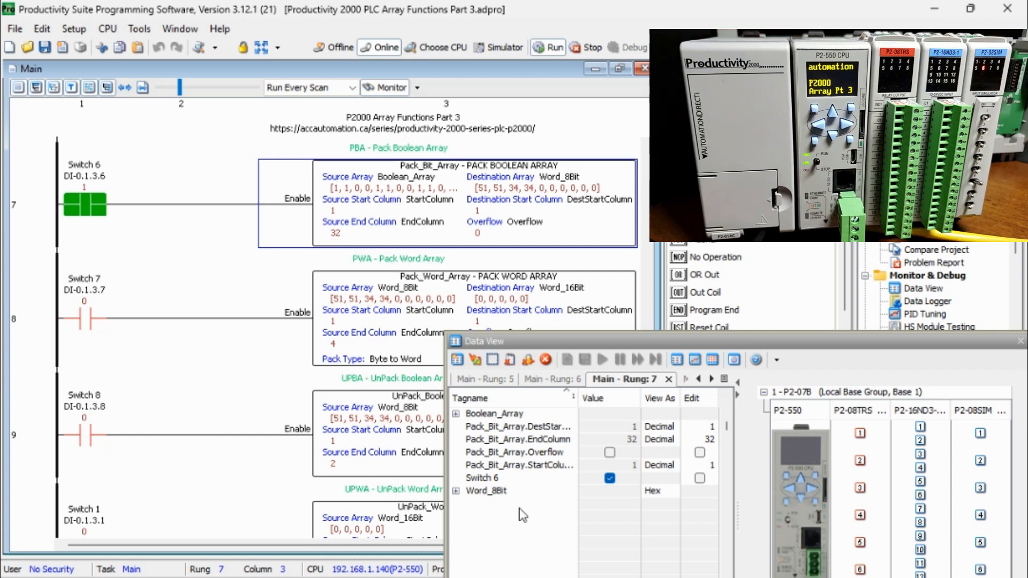
mouse_move(466, 500)
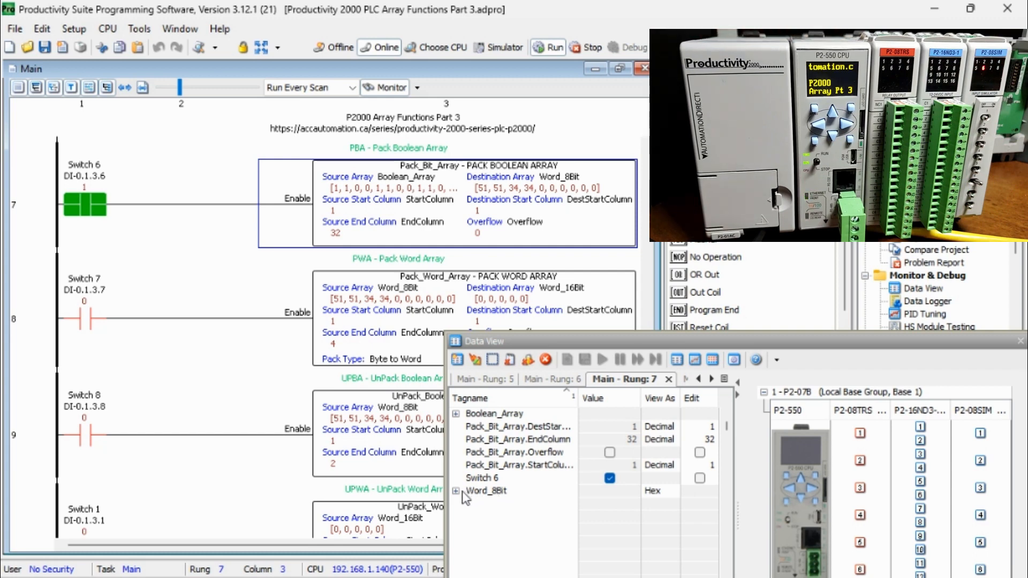
left_click(455, 491)
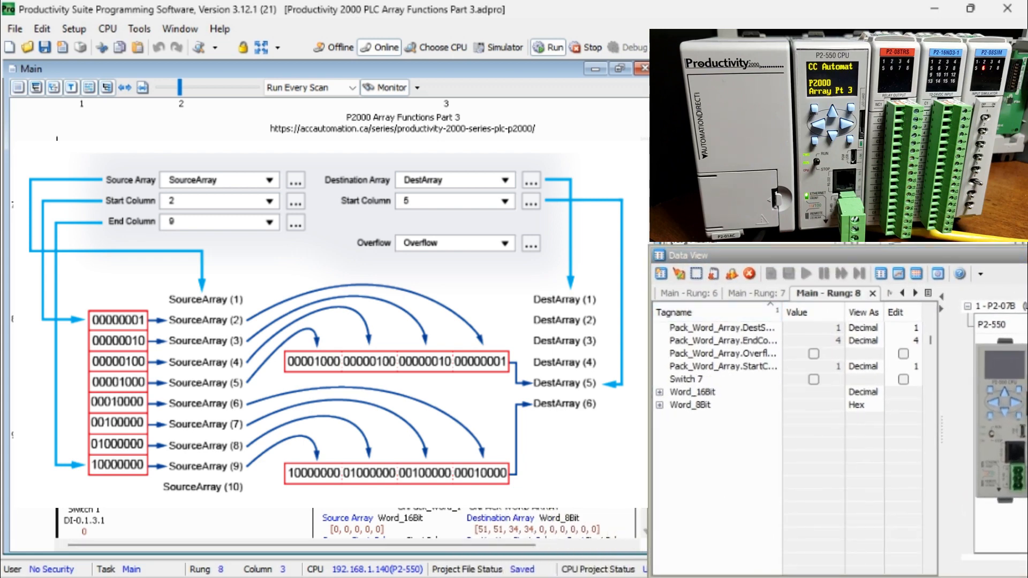
scroll("down", 3)
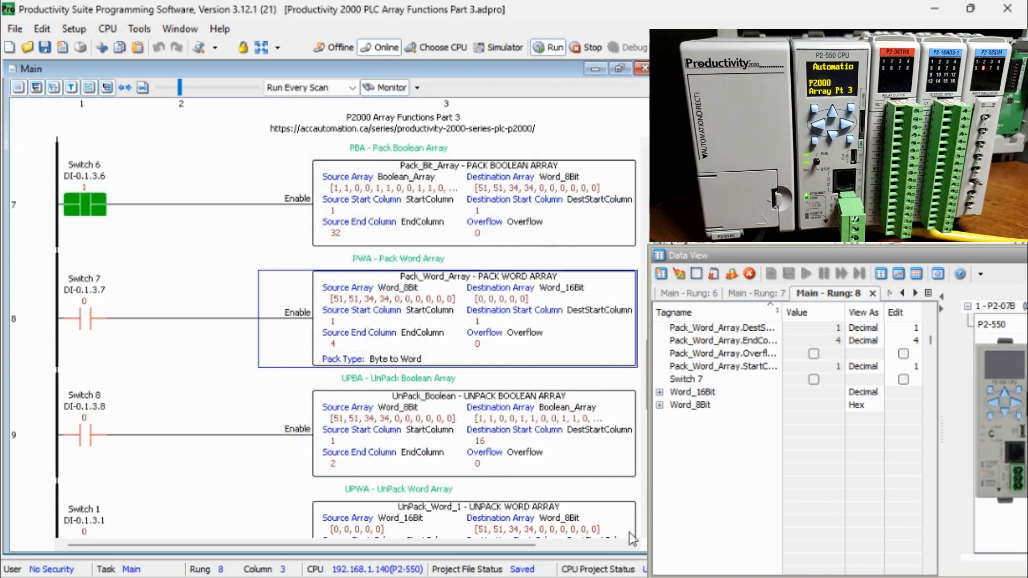
scroll("down", 3)
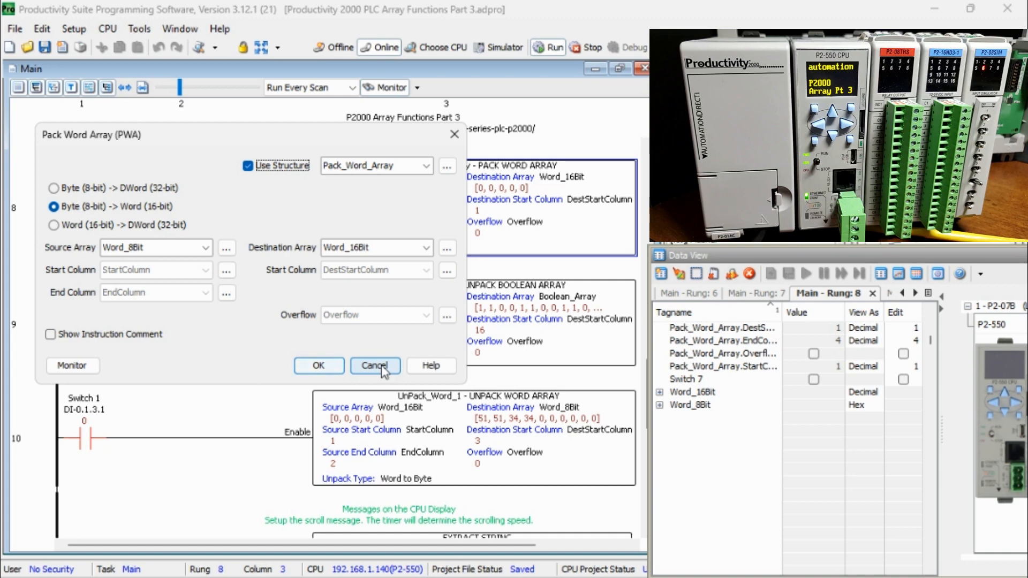
left_click(375, 365)
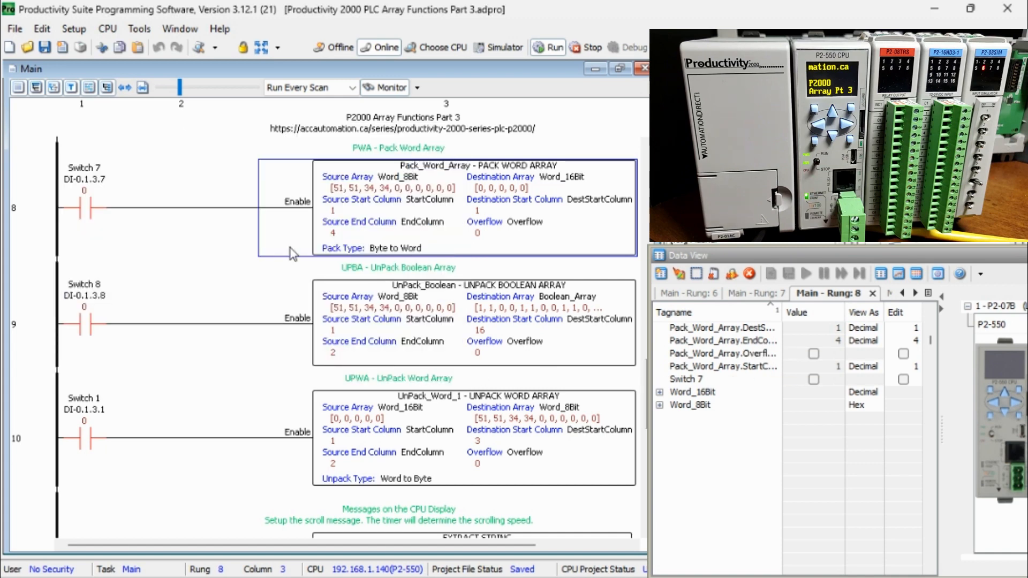
mouse_move(191, 254)
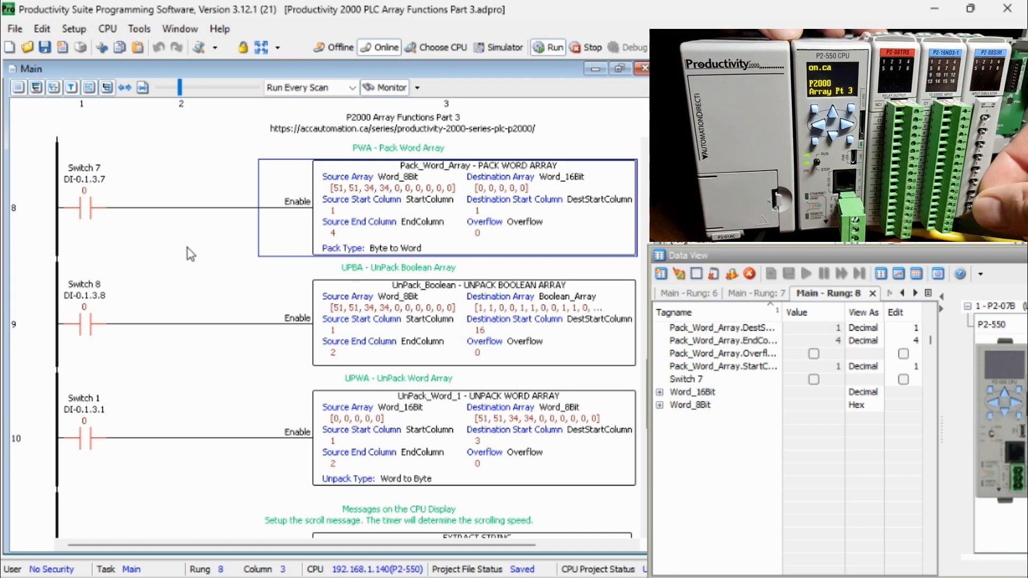
left_click(813, 379)
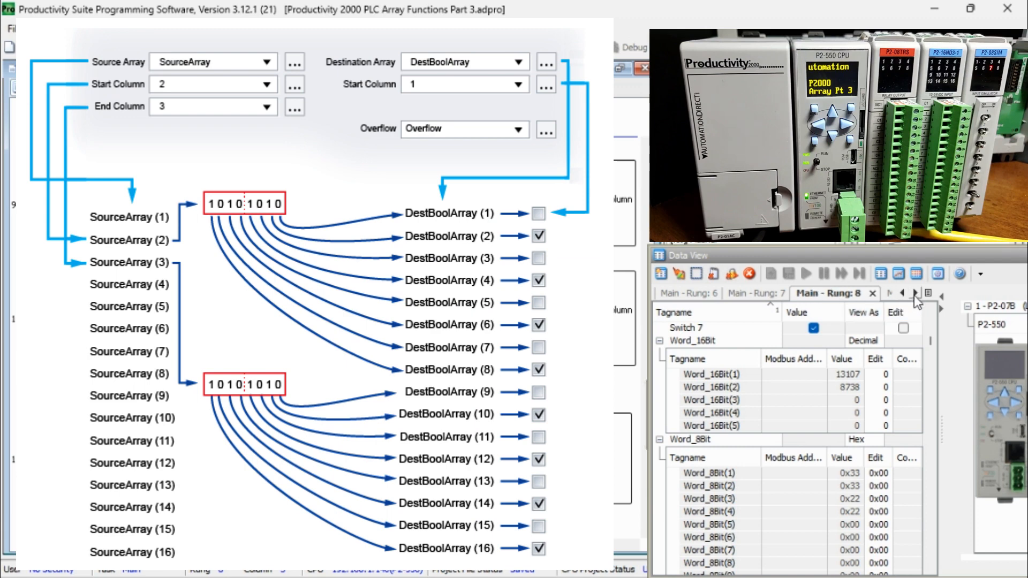
Monitor rung 9 with Switch 8 on so UnPack Boolean Array fills Boolean_Array from Word_8Bit.
left_click(916, 293)
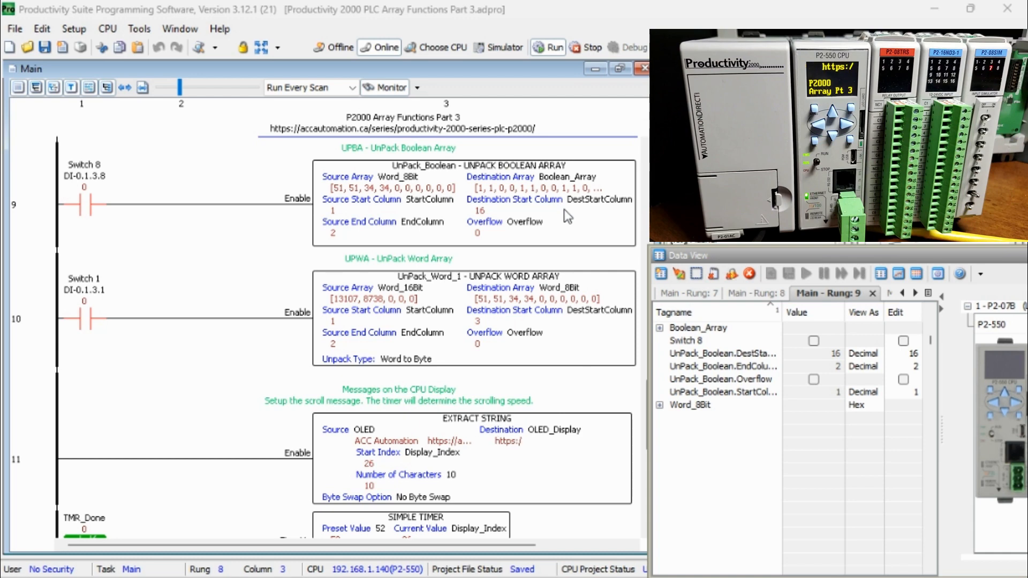
double_click(398, 165)
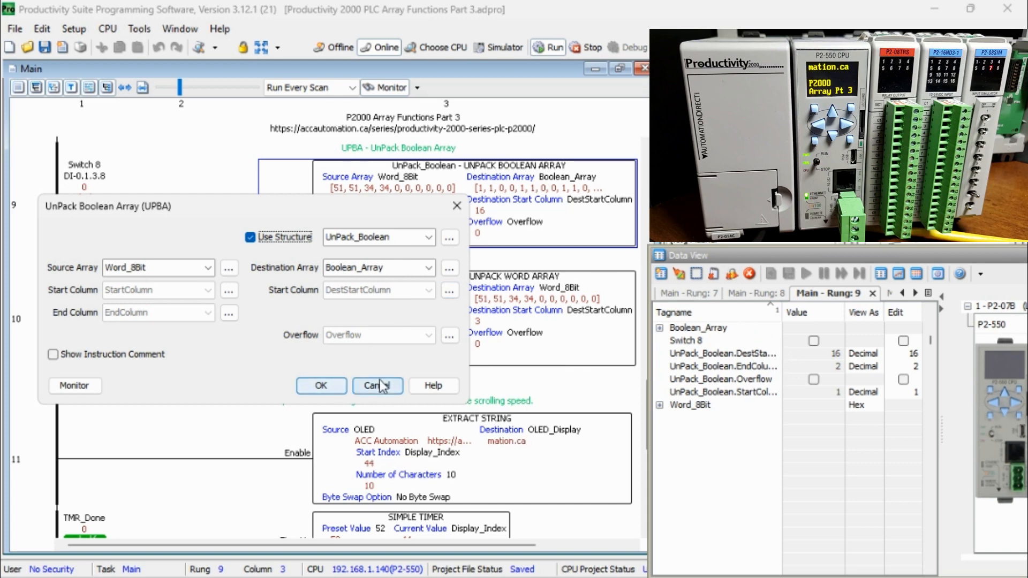
left_click(377, 386)
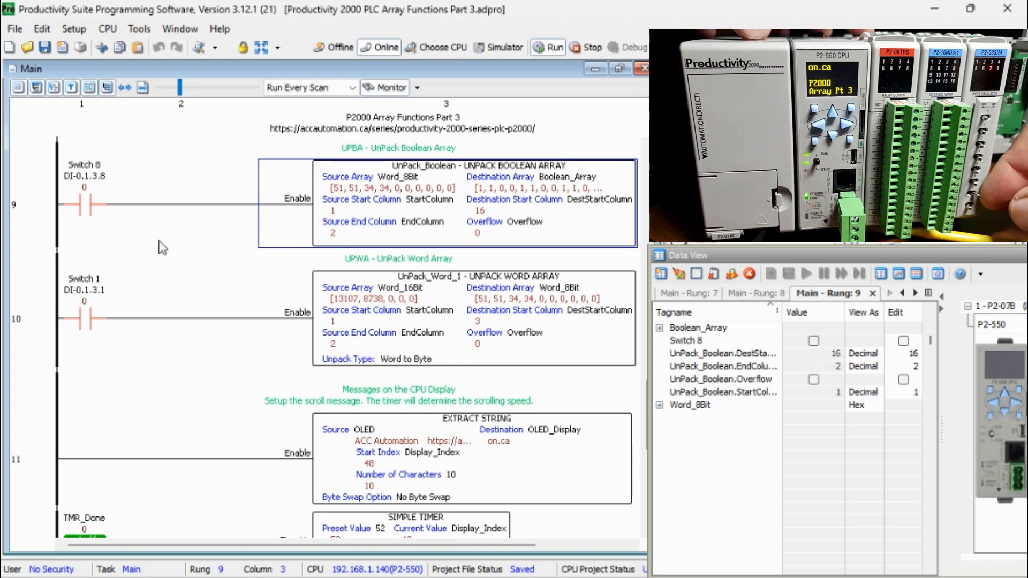
left_click(813, 341)
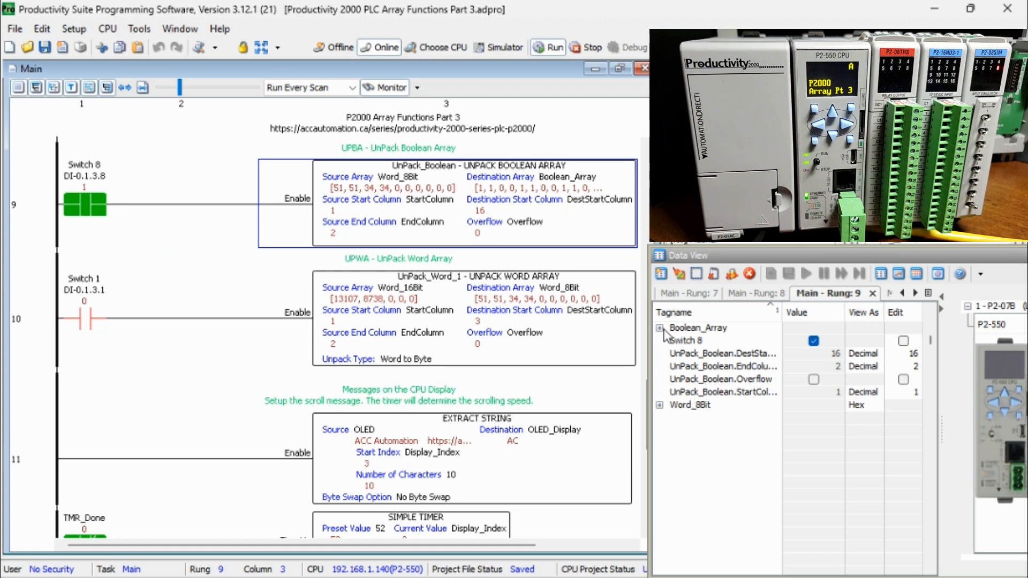
left_click(661, 327)
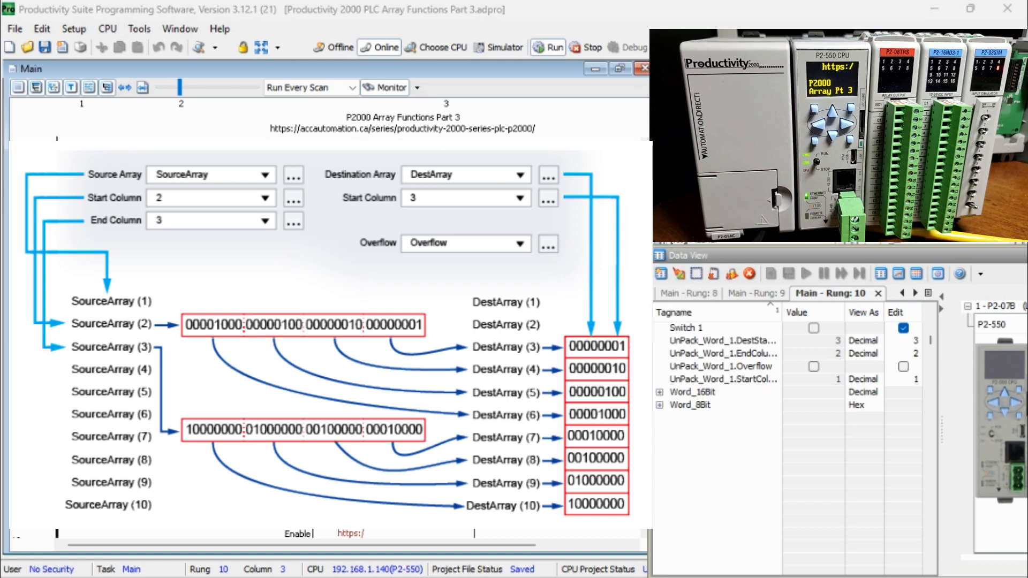
Run rung 10's UnPack Word Array with Switch 1 on, listing Word_16Bit and Word_8Bit element values.
type("ac")
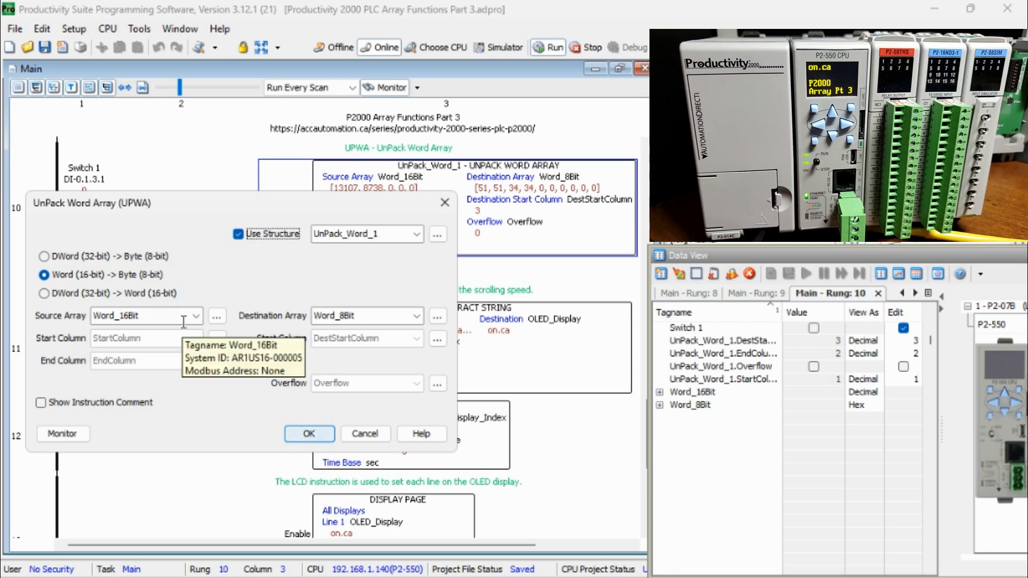
mouse_move(393, 319)
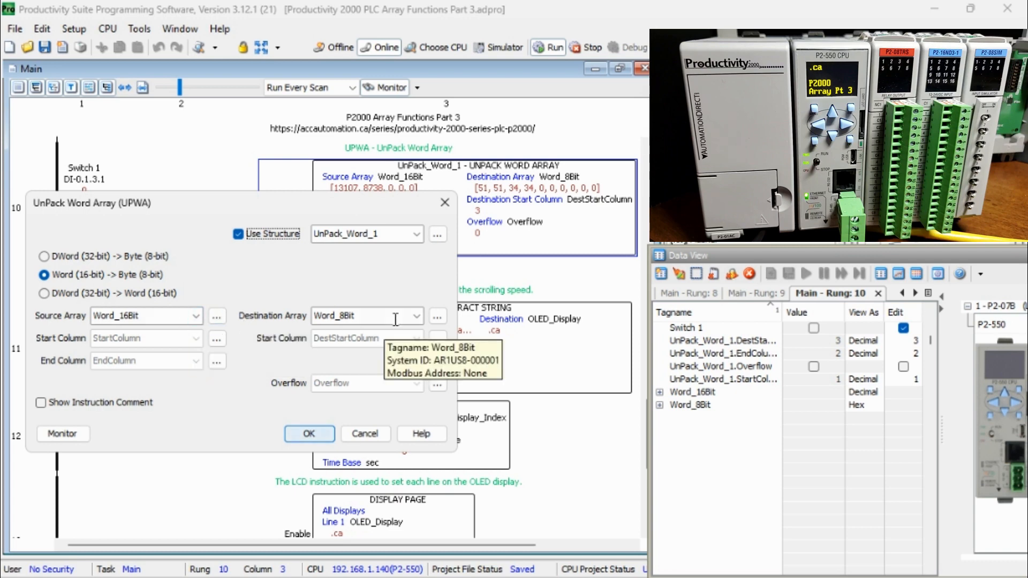
mouse_move(358, 346)
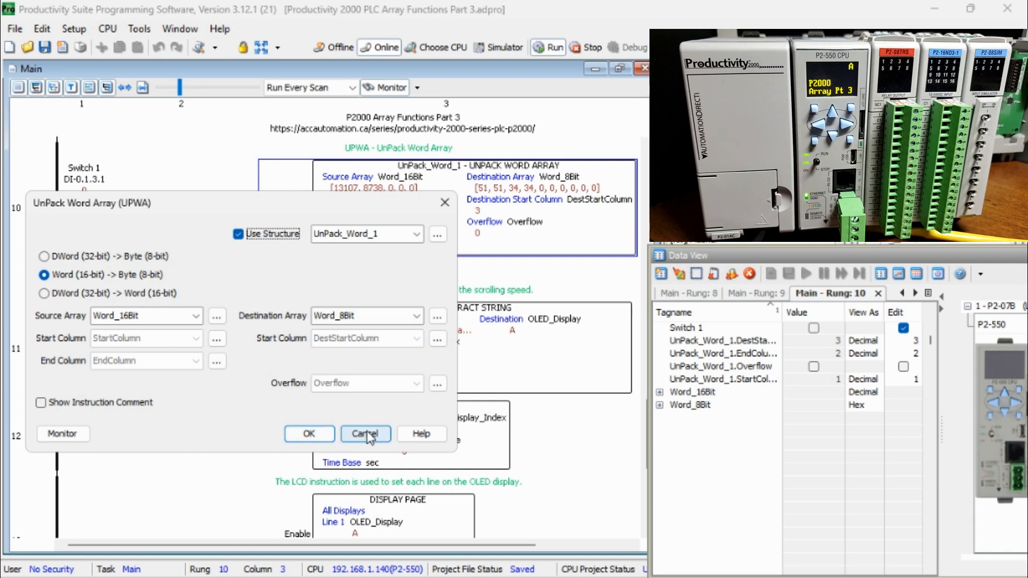
left_click(364, 433)
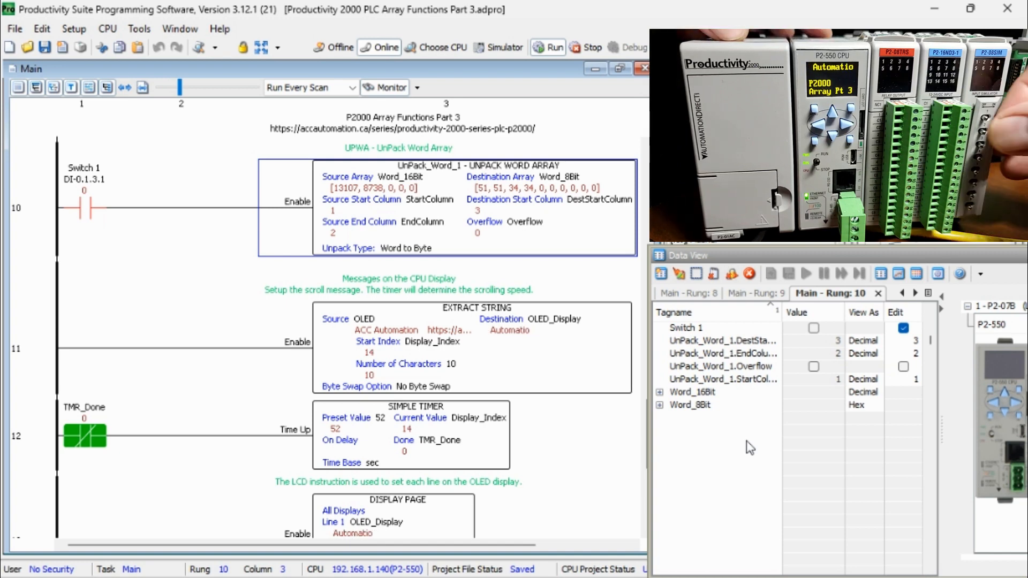
left_click(813, 328)
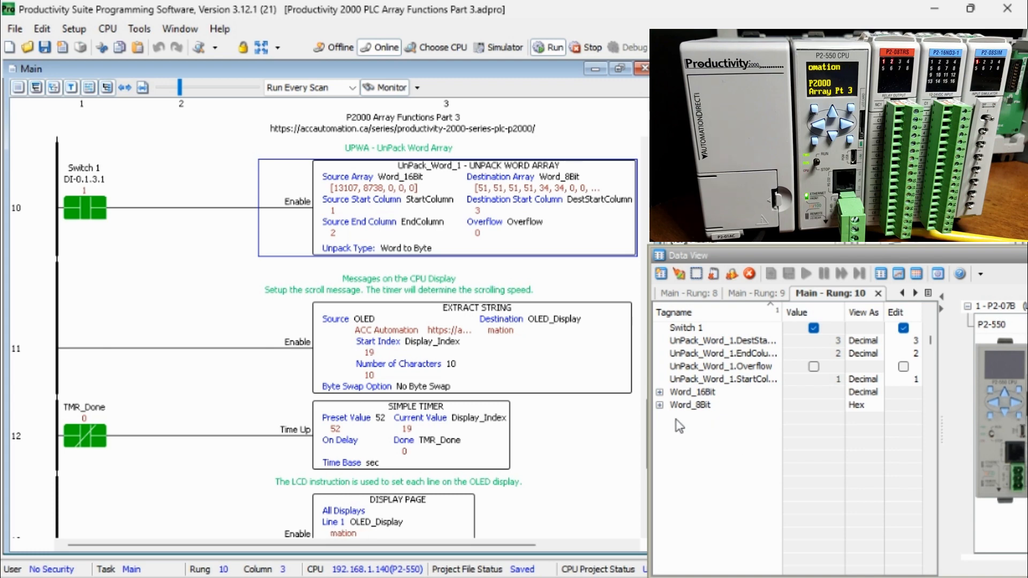
left_click(659, 392)
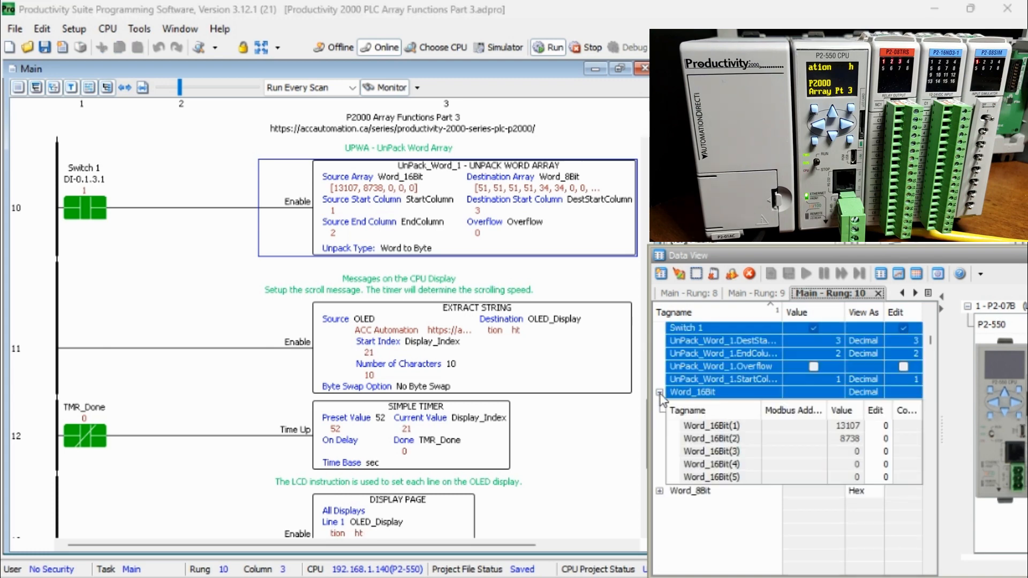
left_click(661, 491)
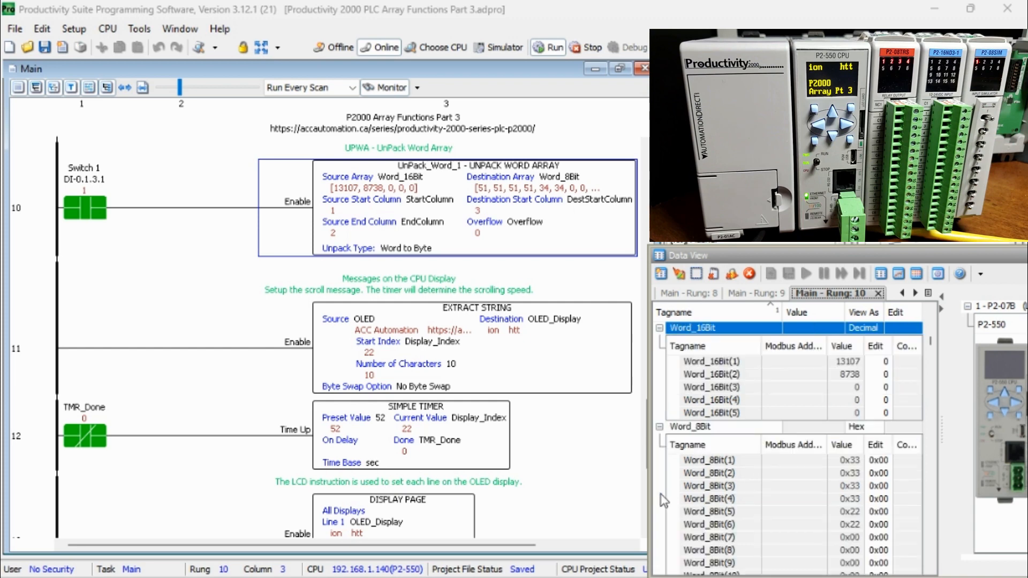